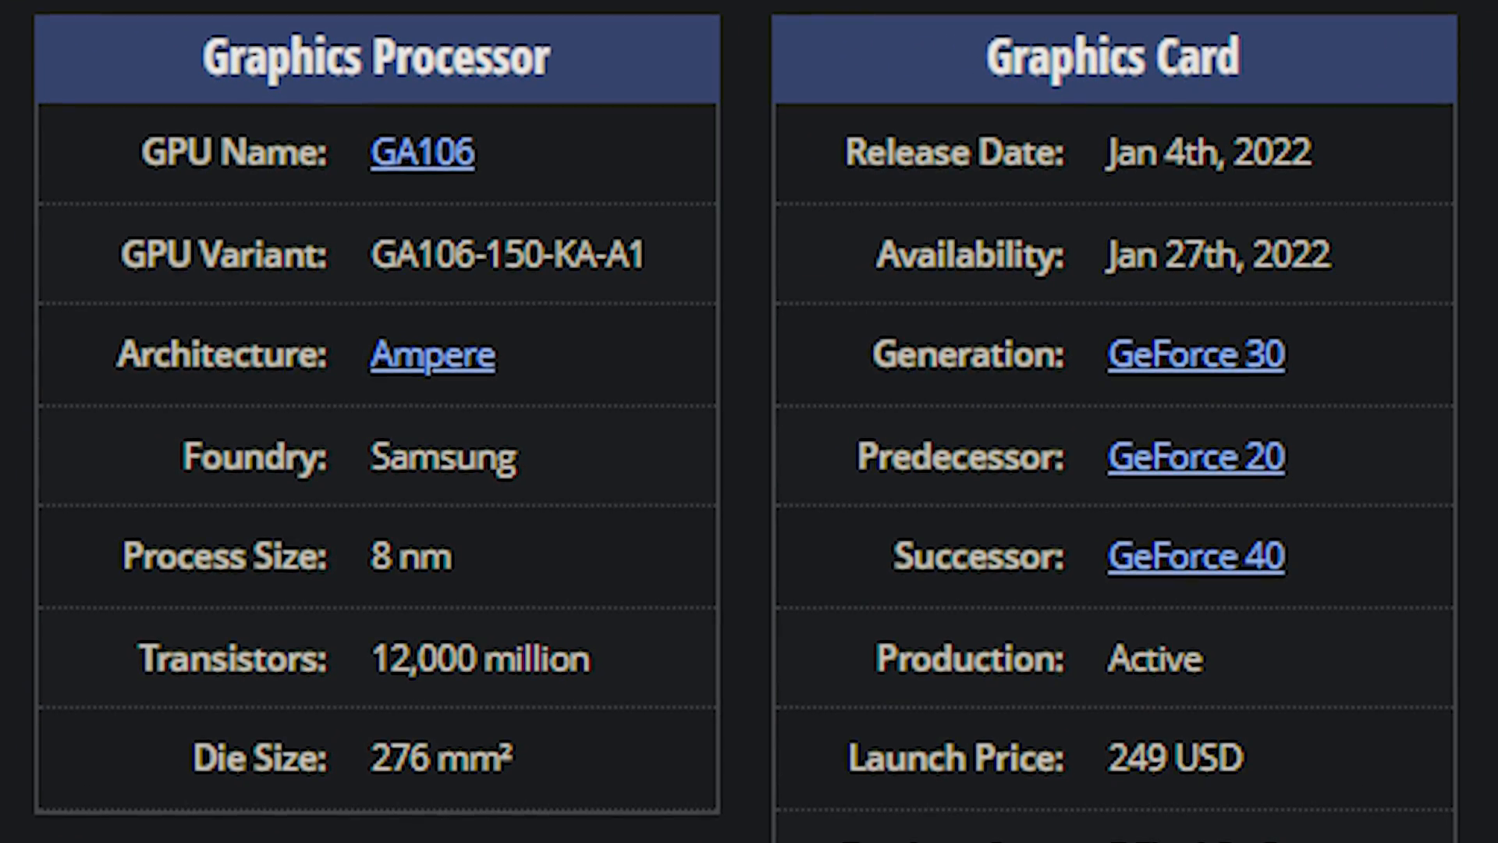
Scroll the Palit RTX 3050 StormX review down to its thermal analysis chart peaking at 69 °C.
scroll(down, 3)
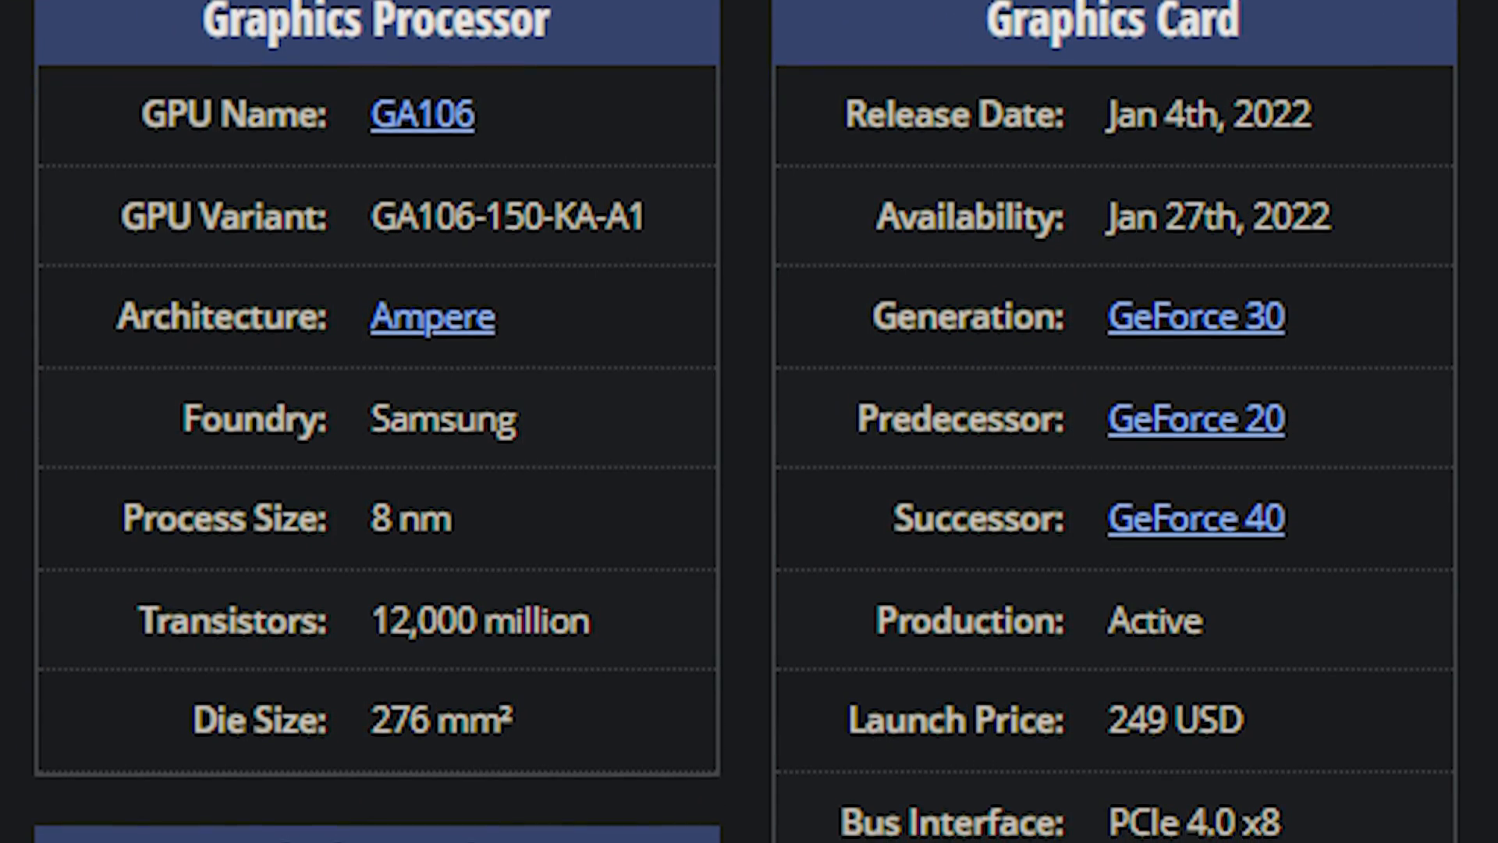
scroll(down, 3)
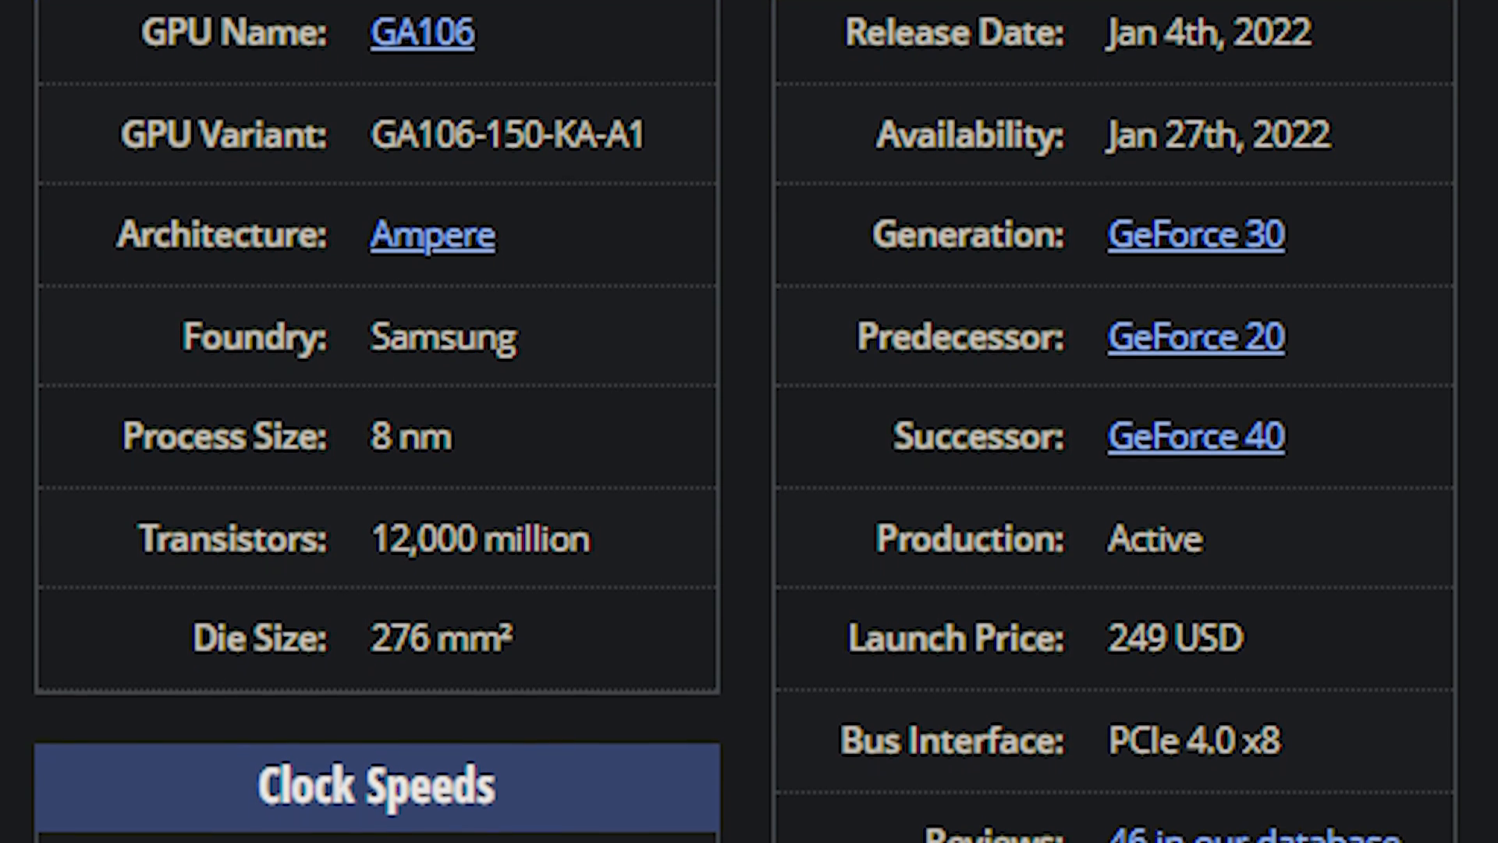
scroll(down, 3)
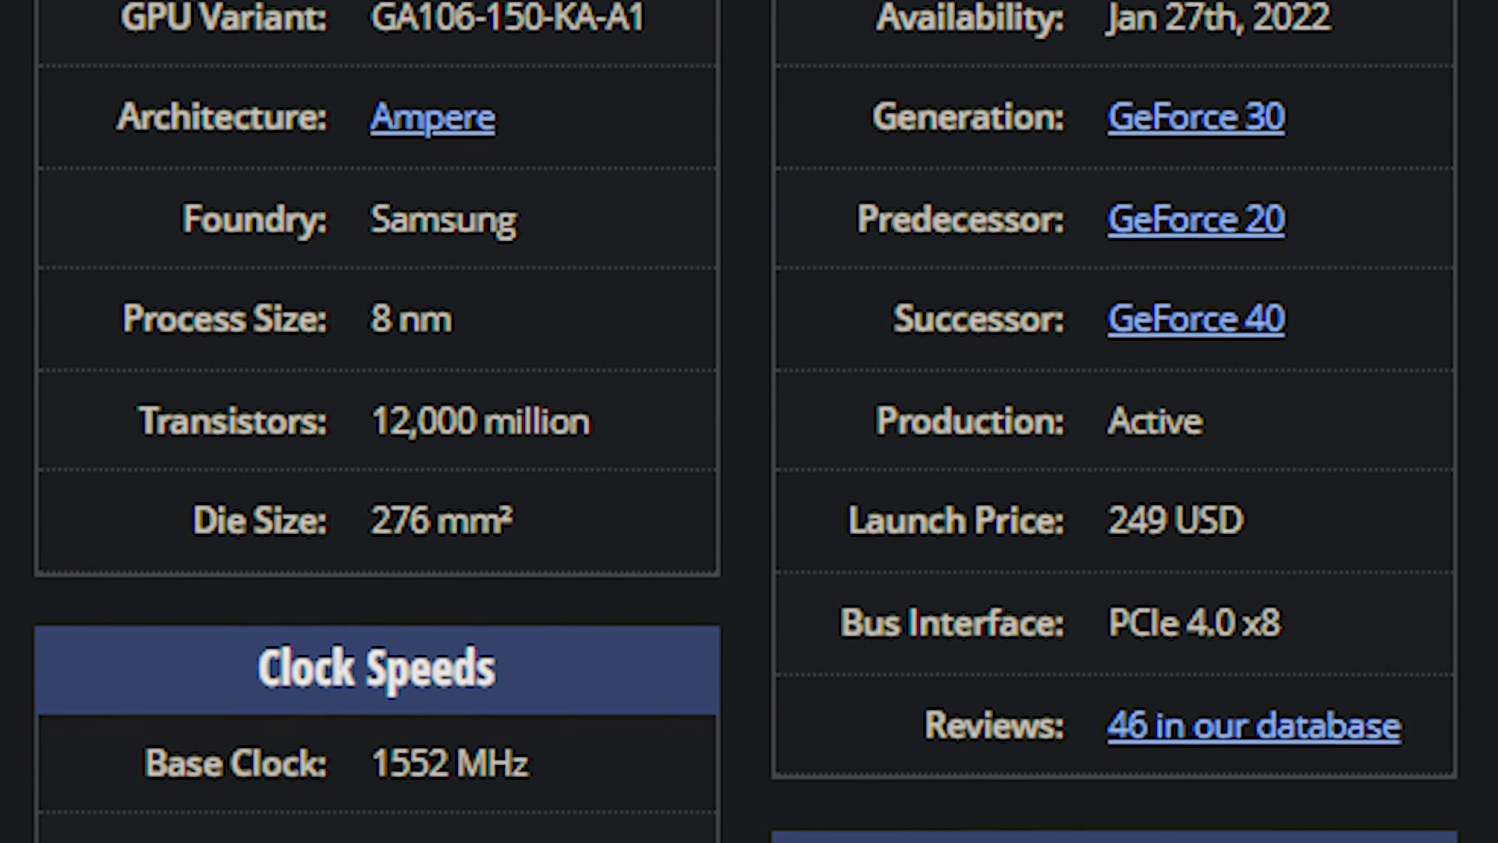
scroll(down, 3)
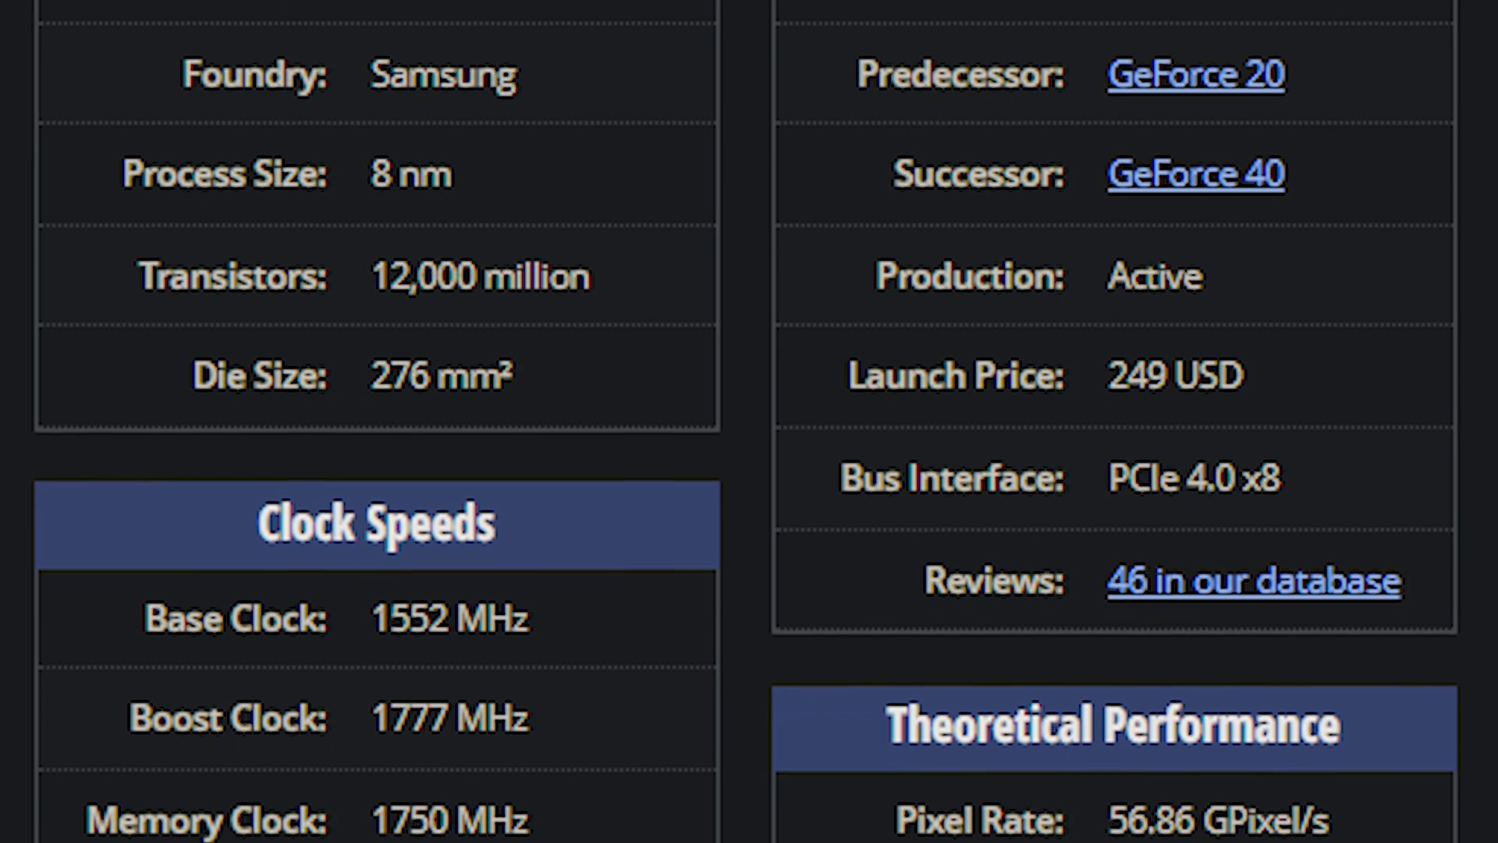
scroll(down, 3)
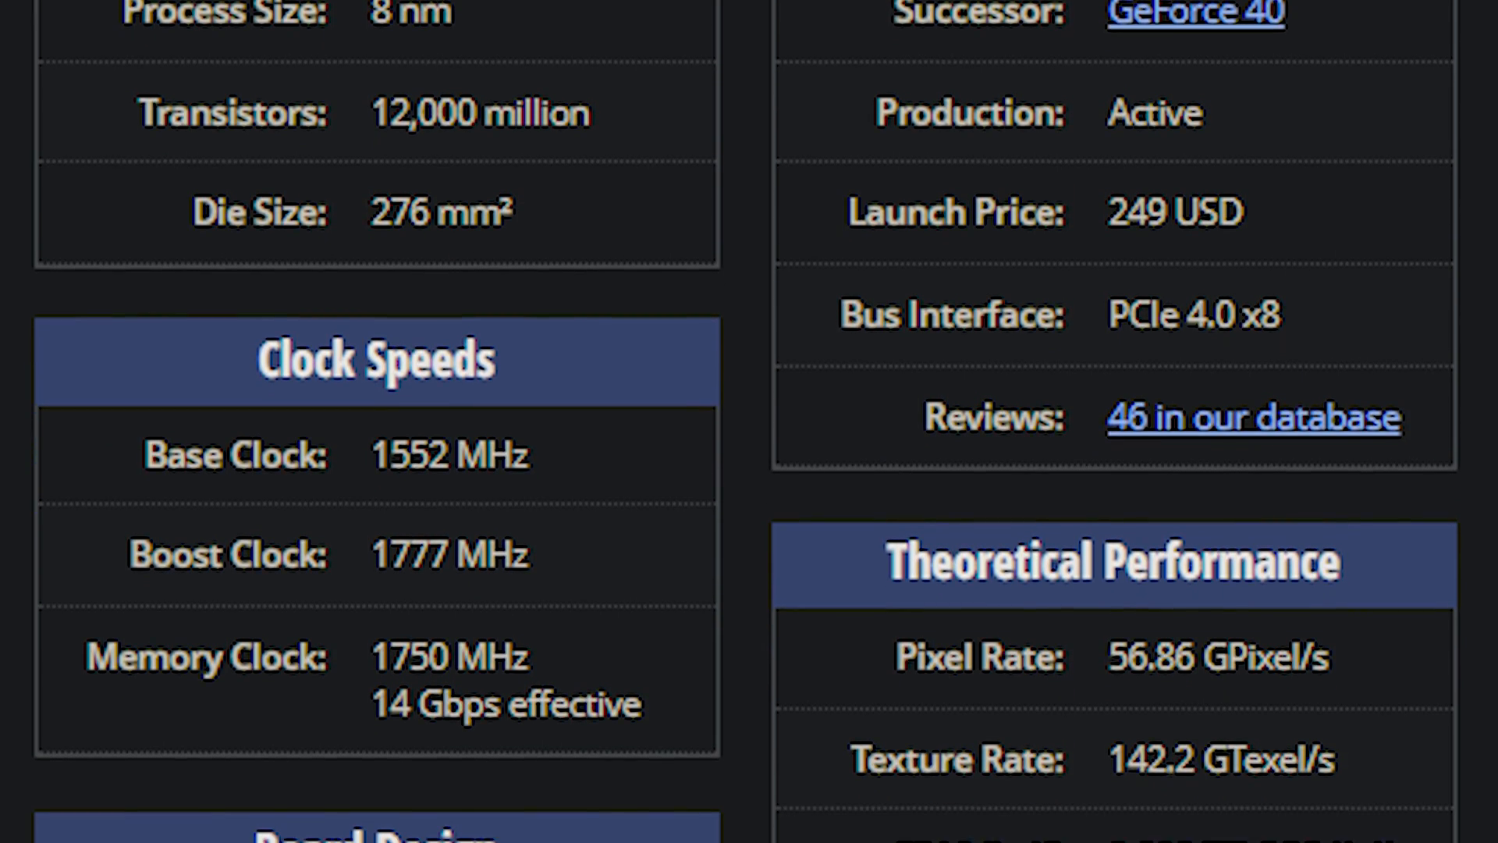
scroll(down, 3)
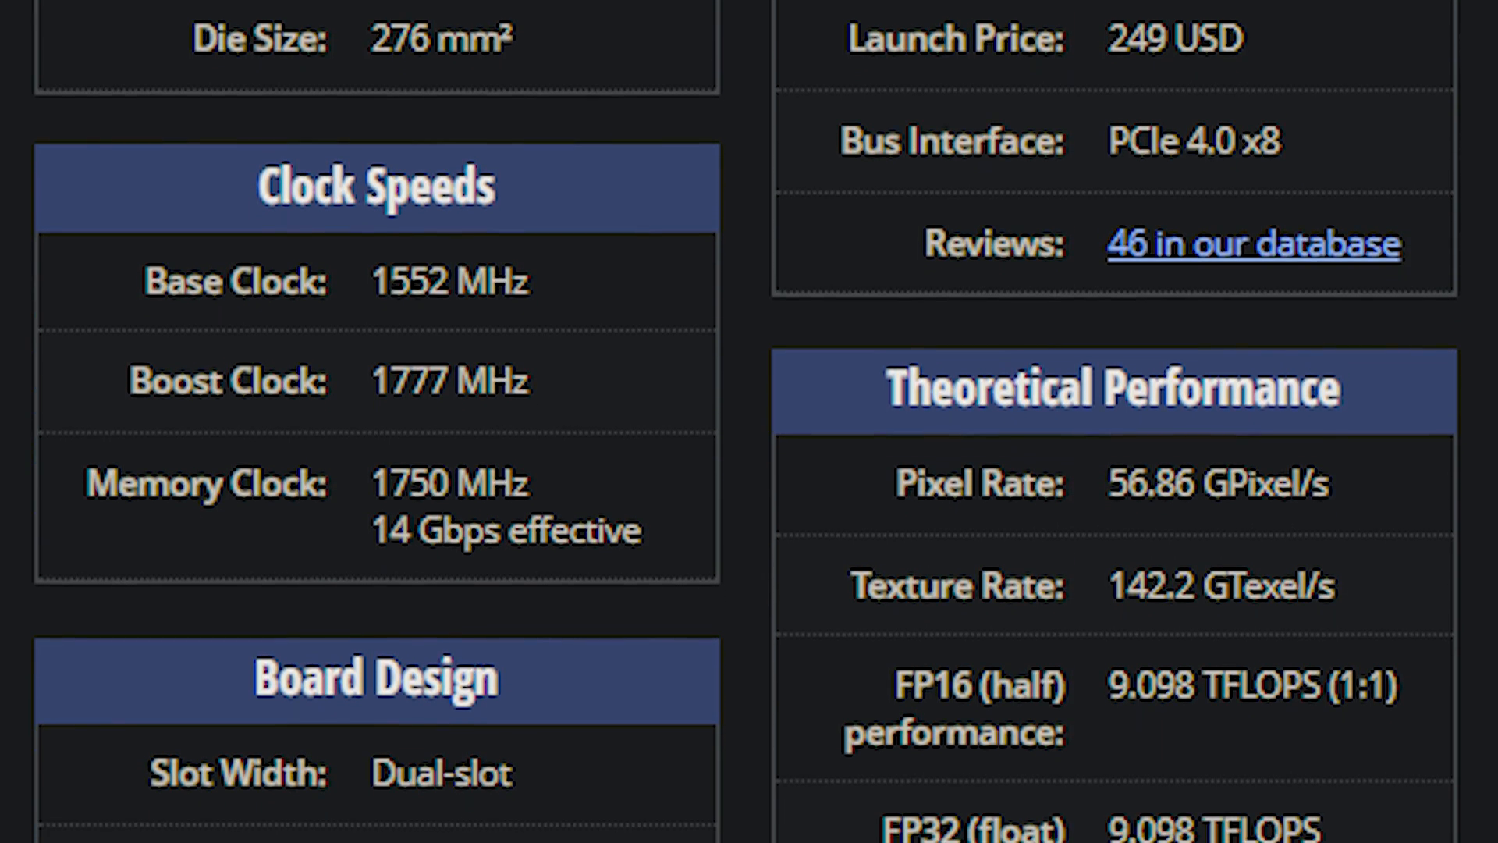
scroll(down, 3)
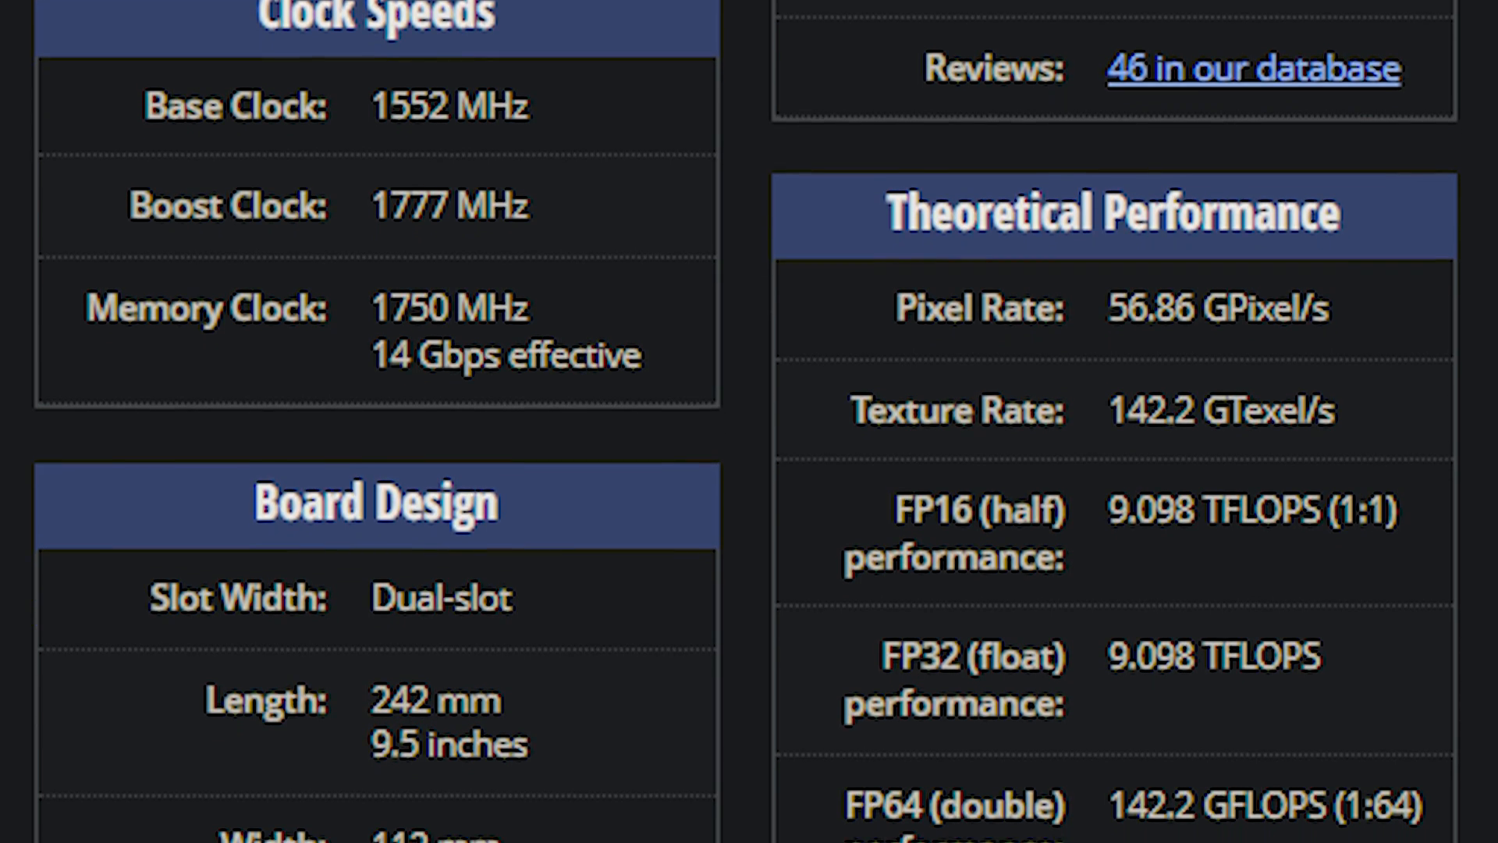
scroll(down, 3)
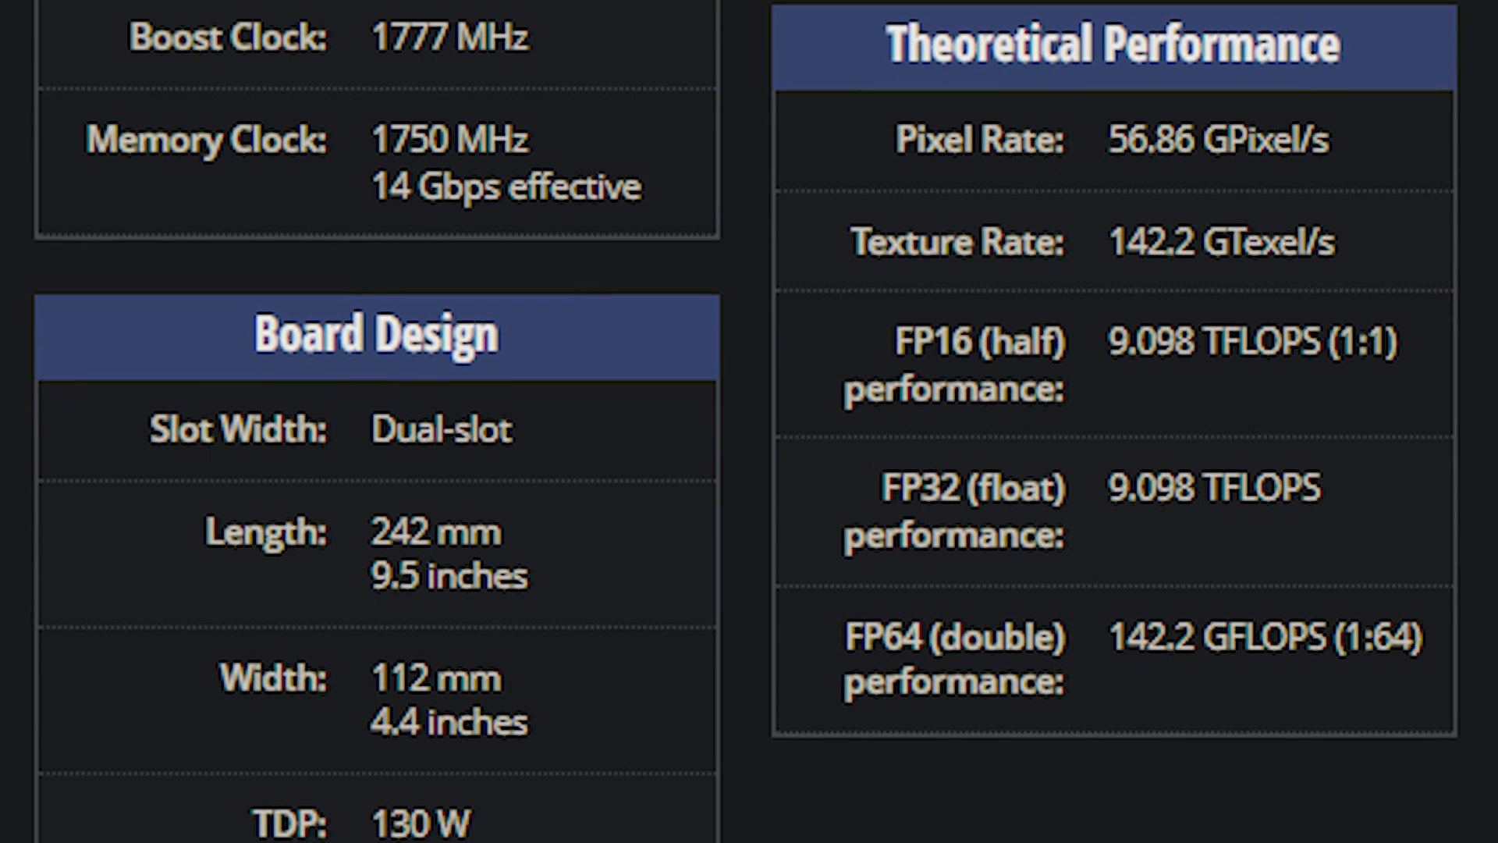
scroll(down, 3)
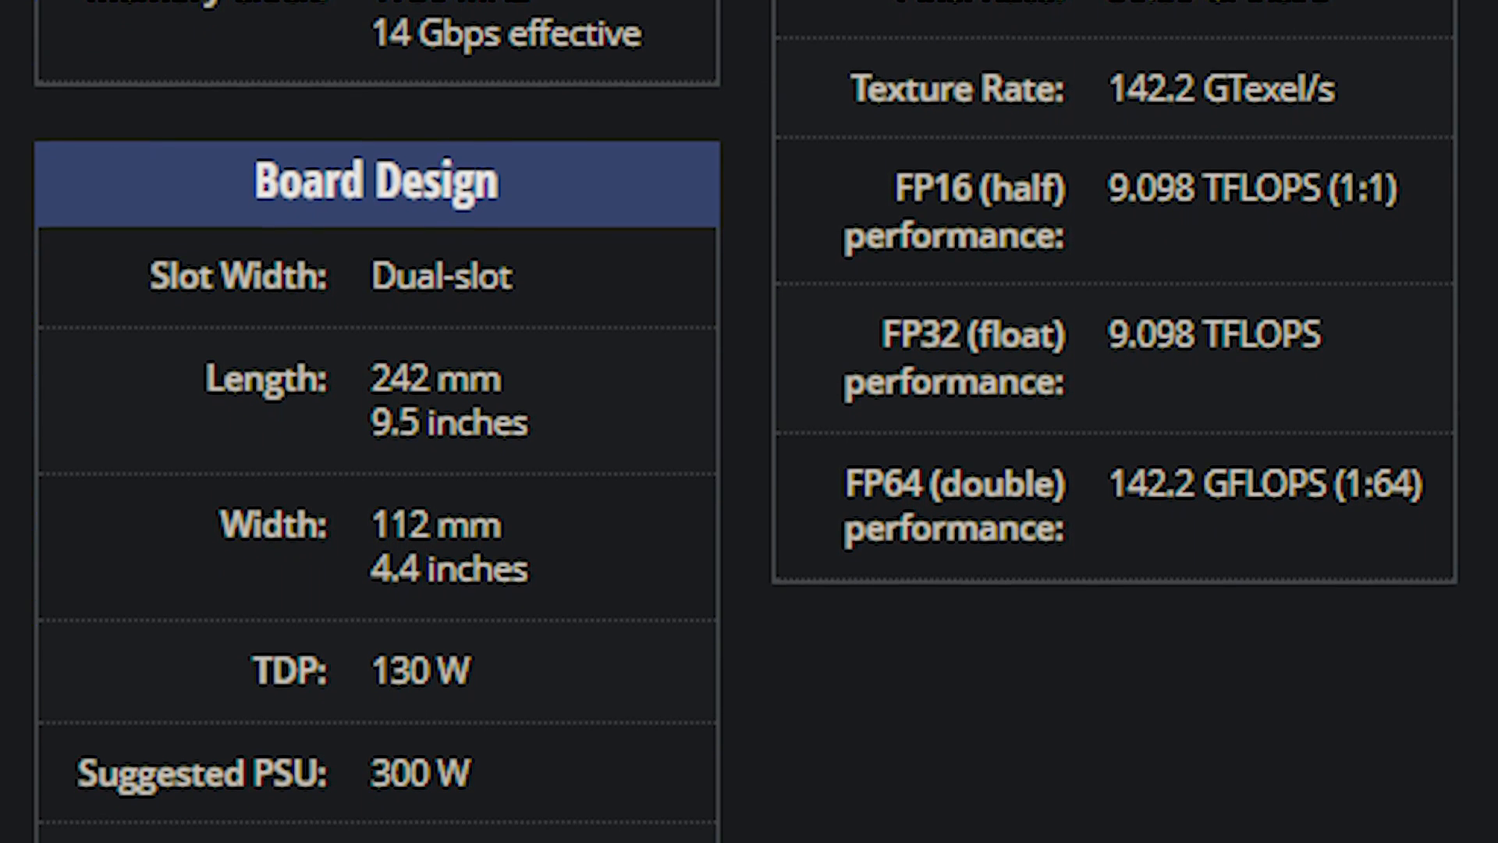
scroll(down, 3)
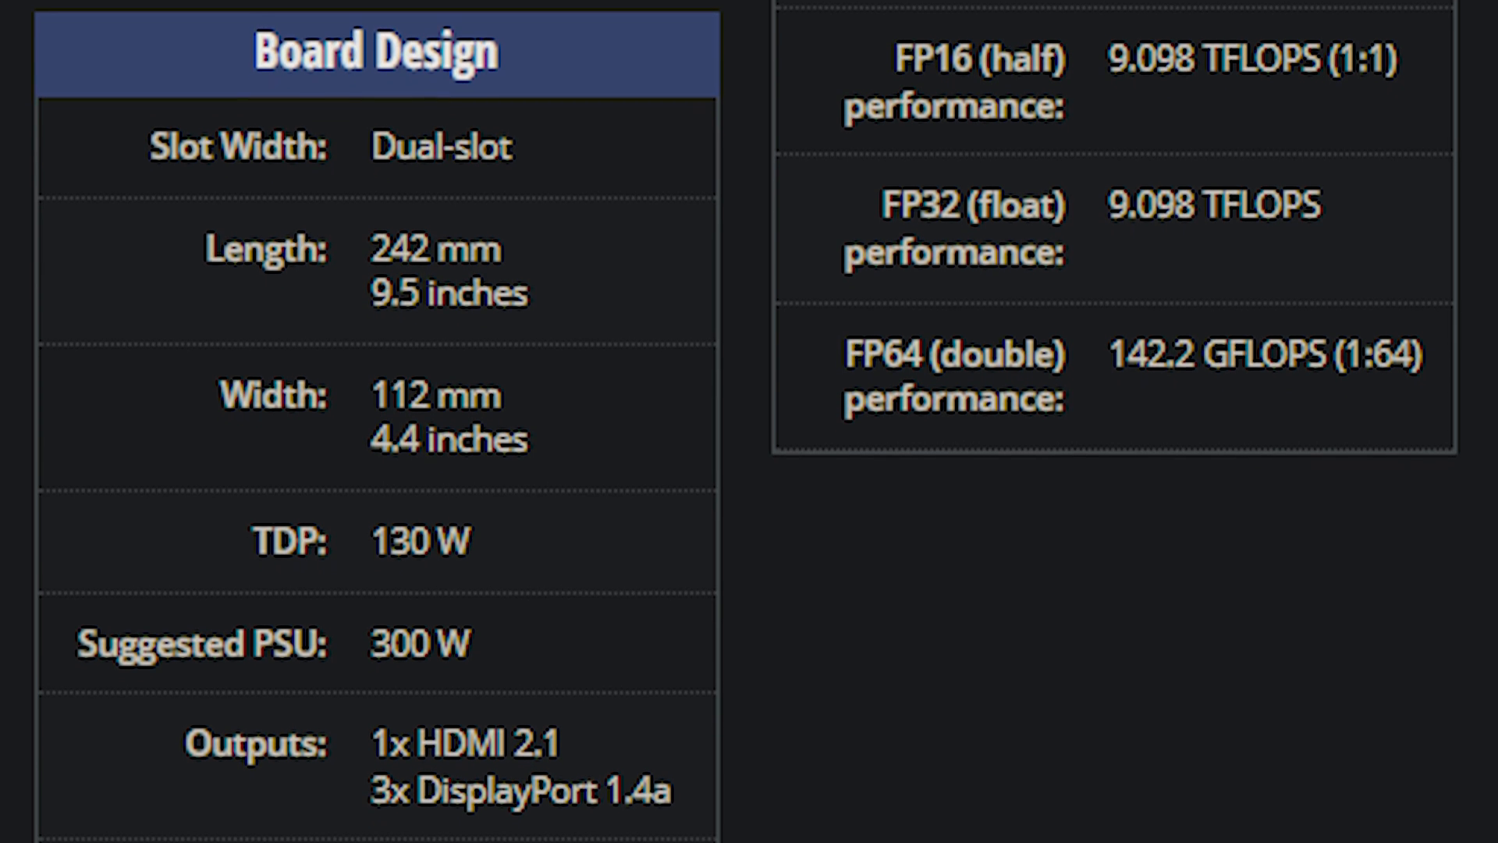
scroll(down, 3)
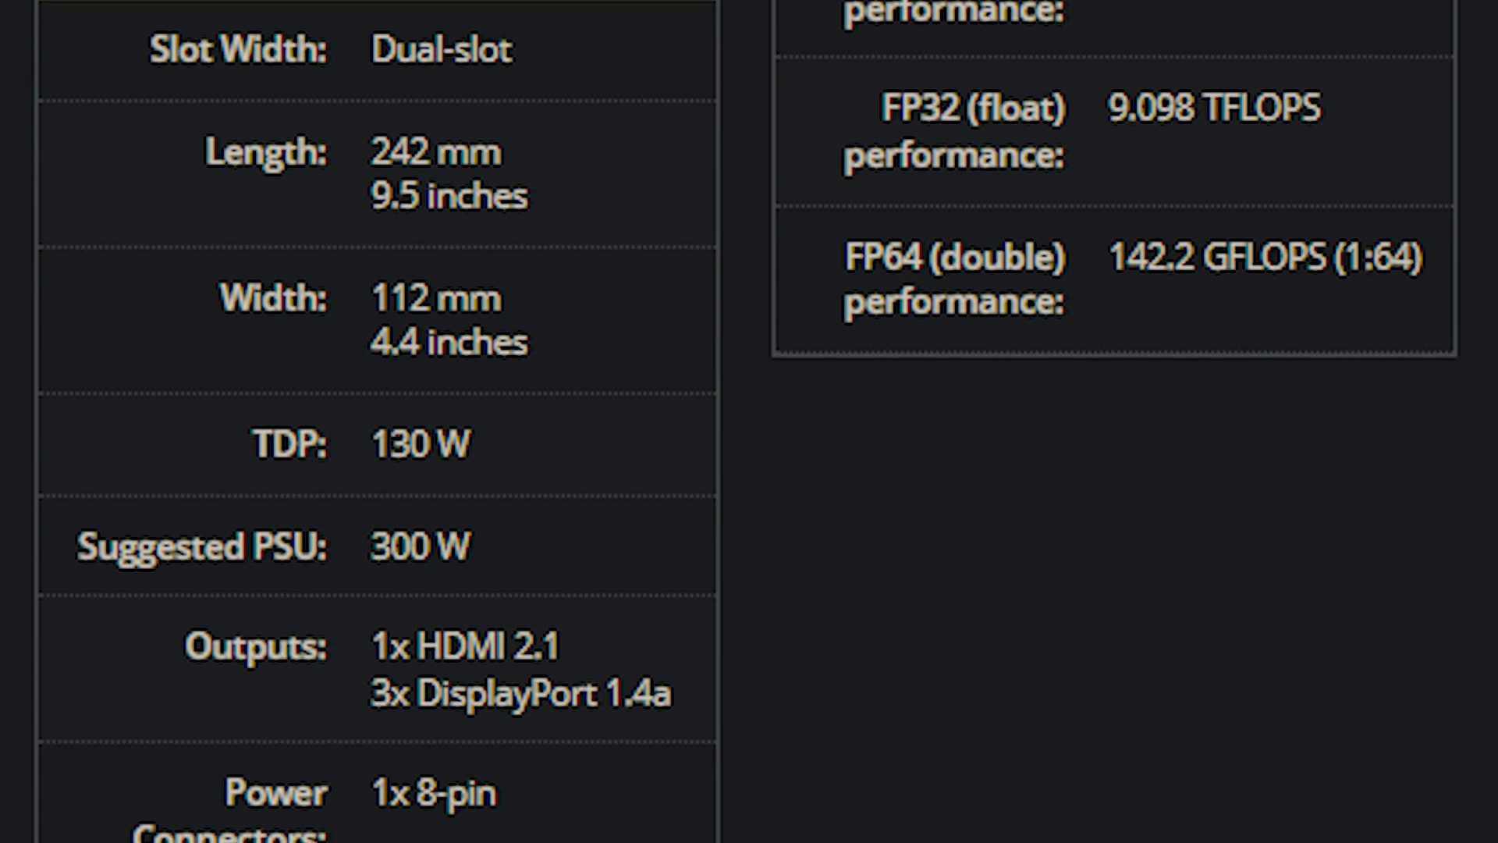
scroll(down, 3)
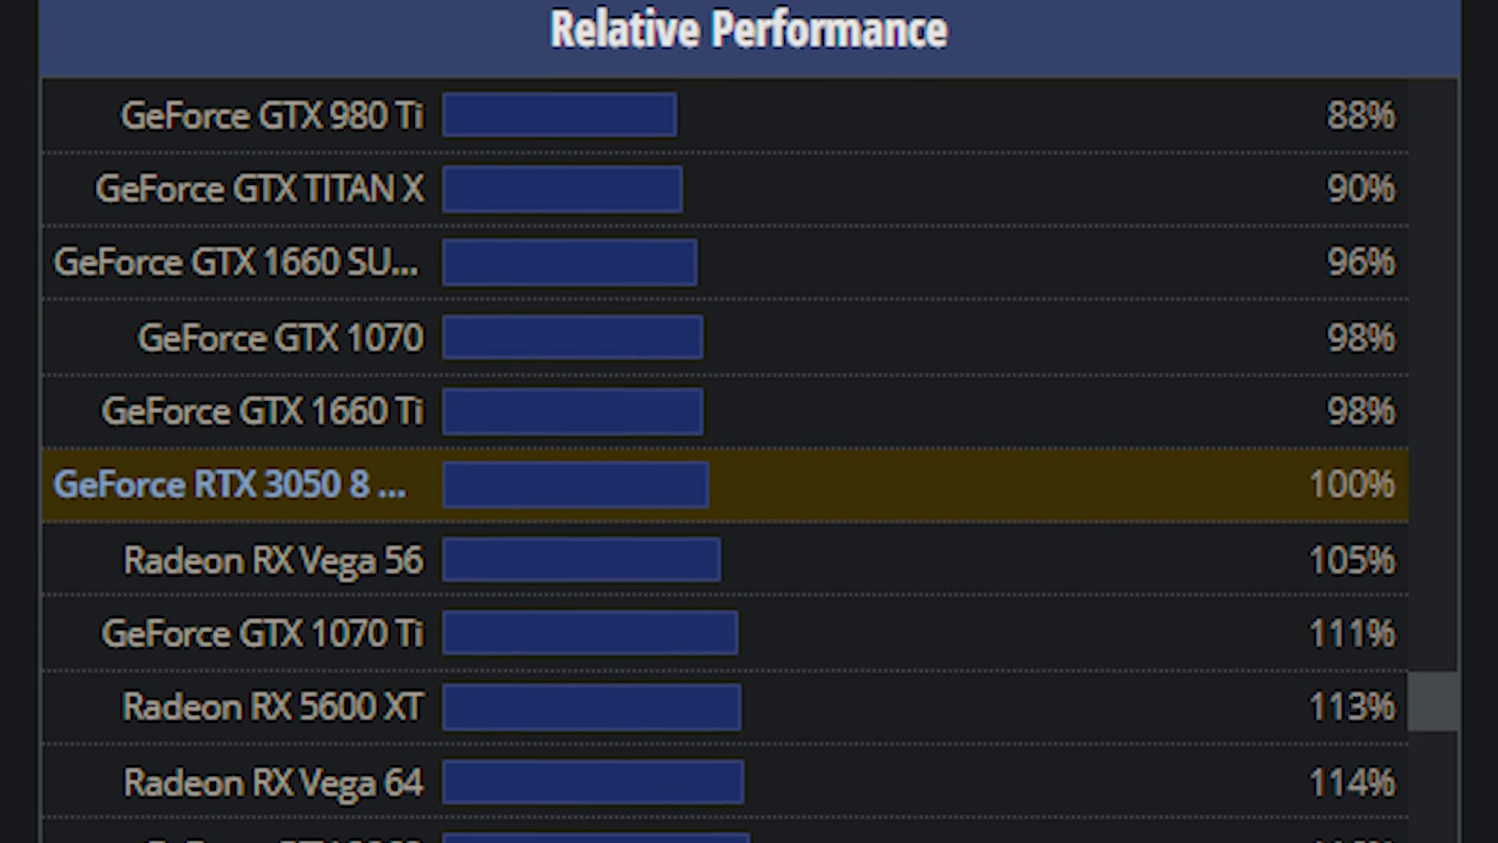
scroll(down, 3)
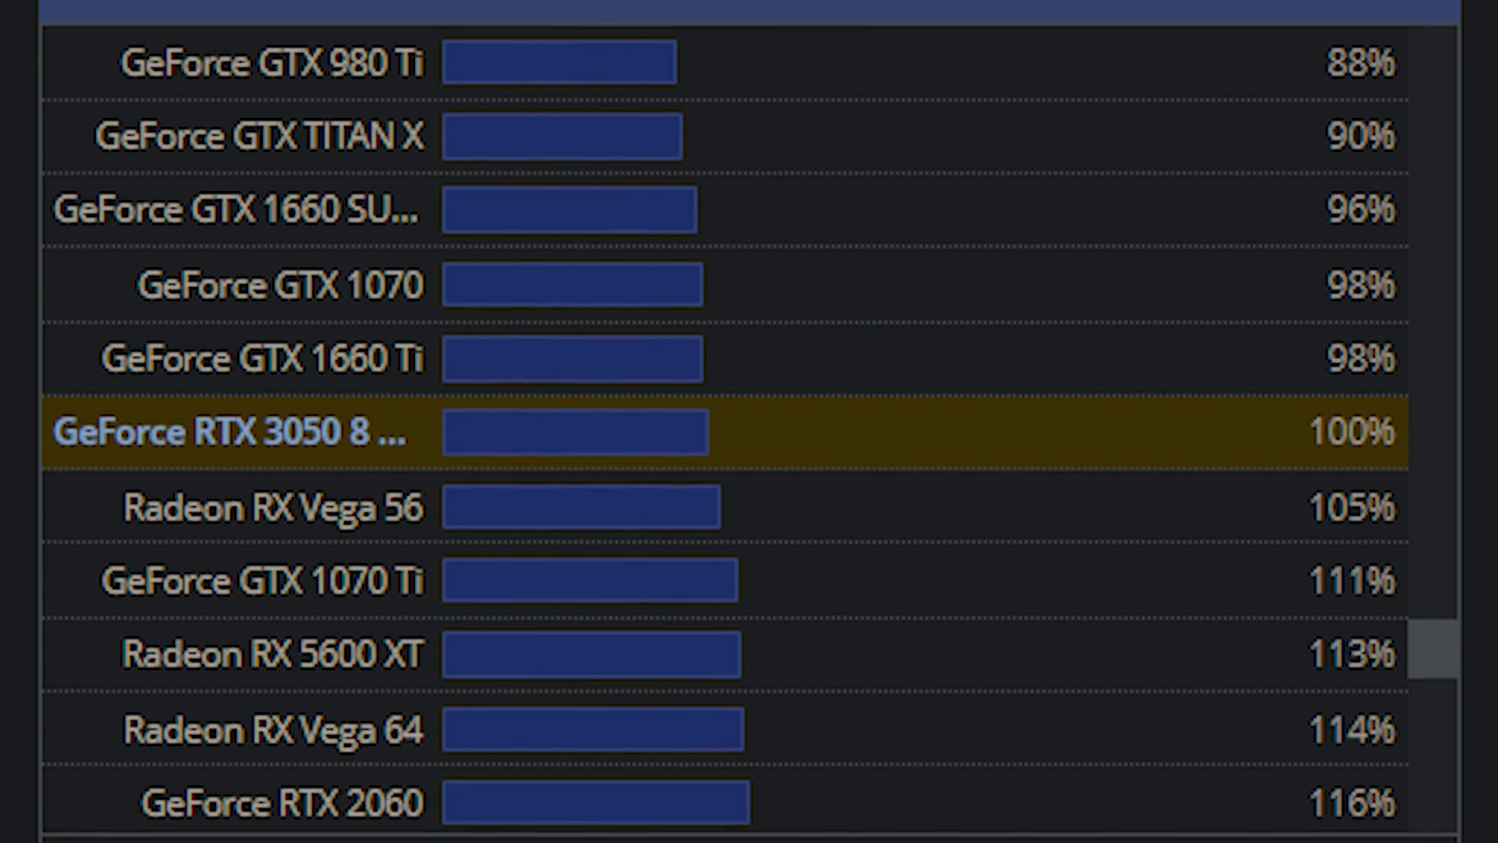
scroll(down, 3)
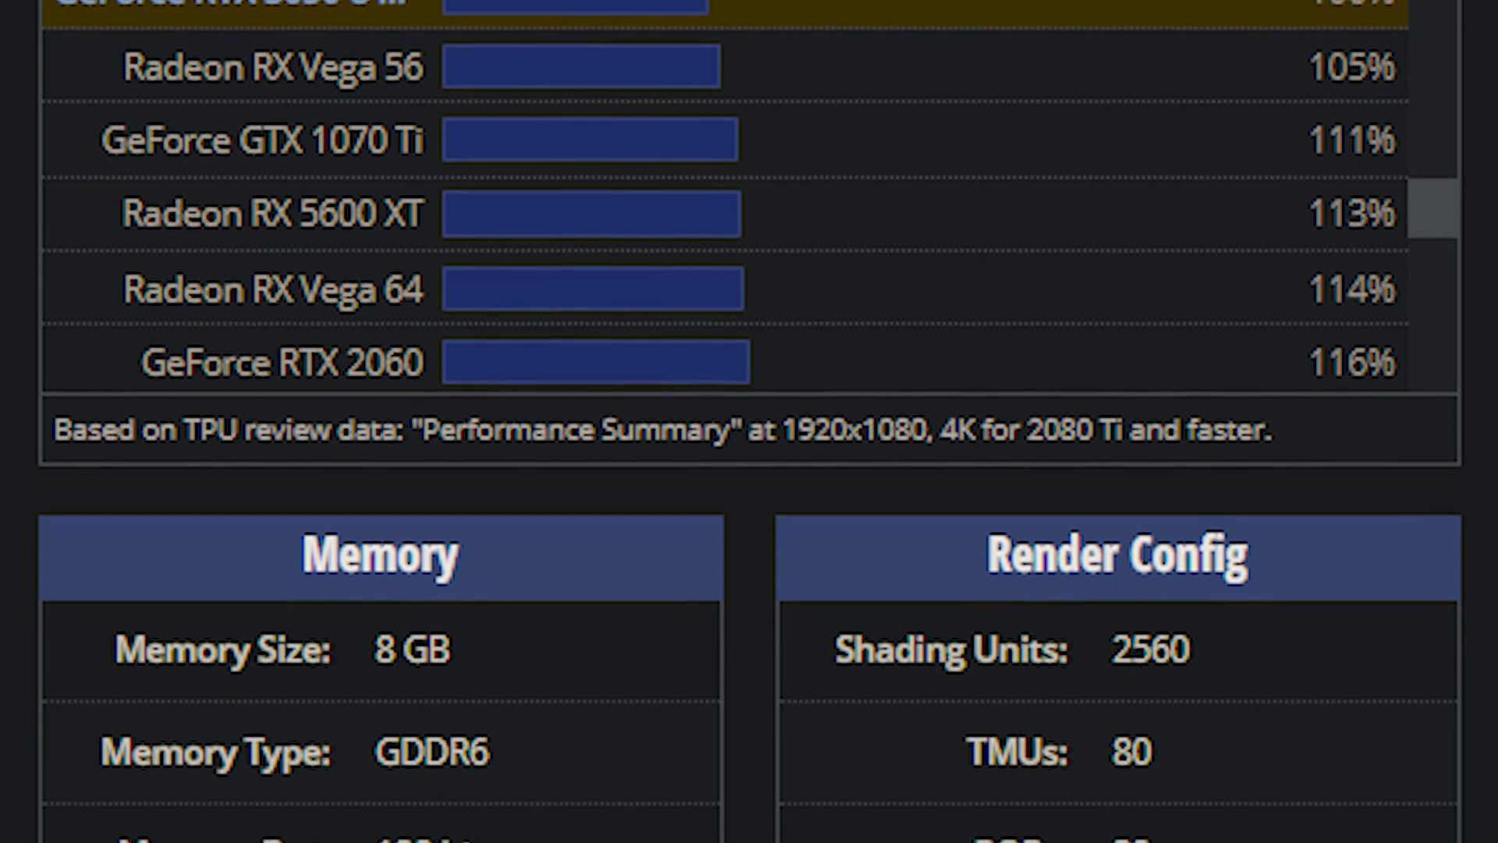
scroll(down, 3)
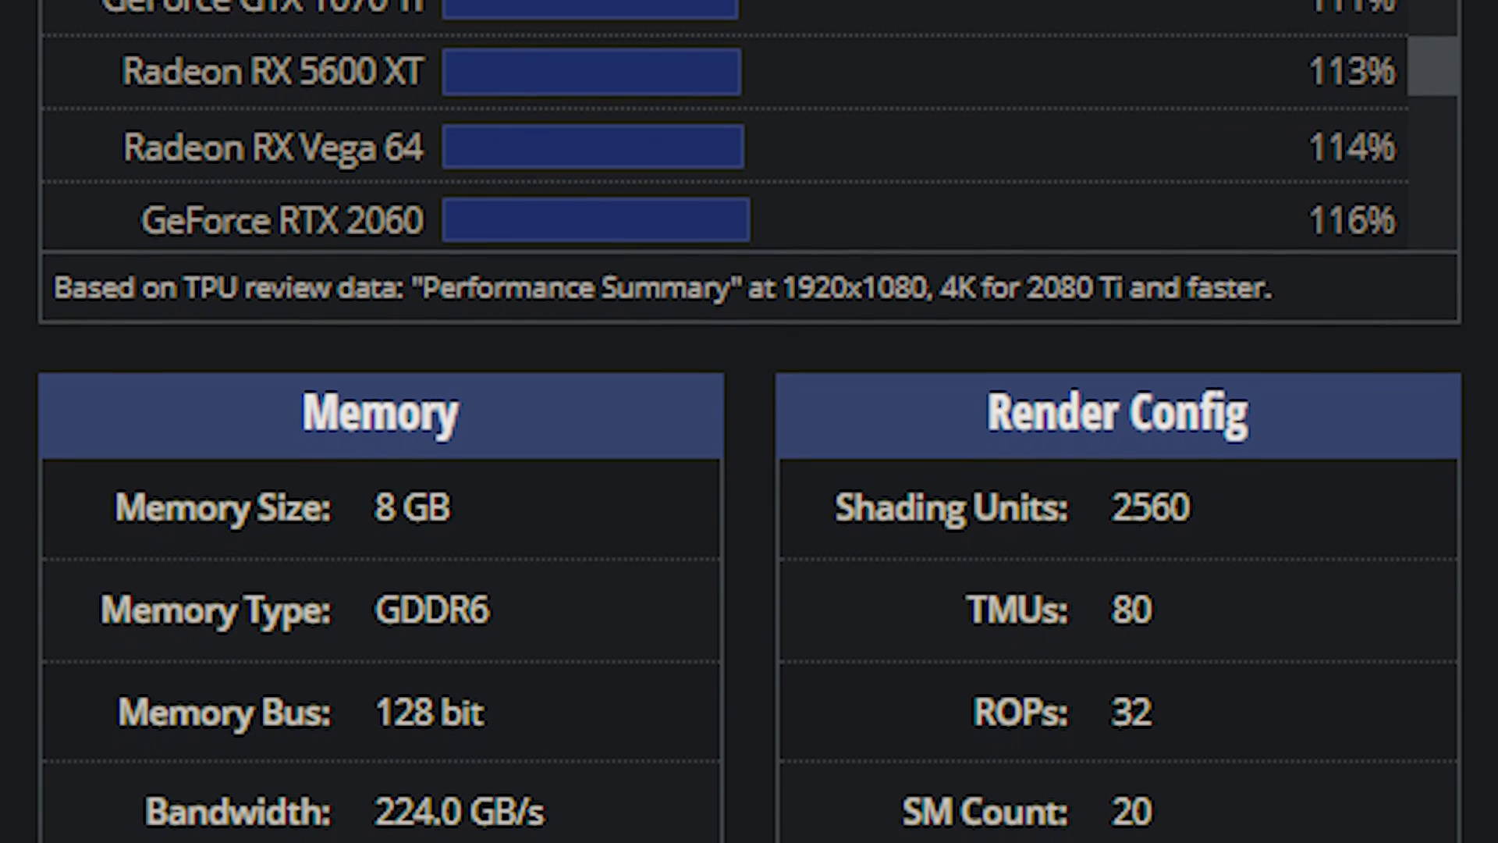
scroll(down, 3)
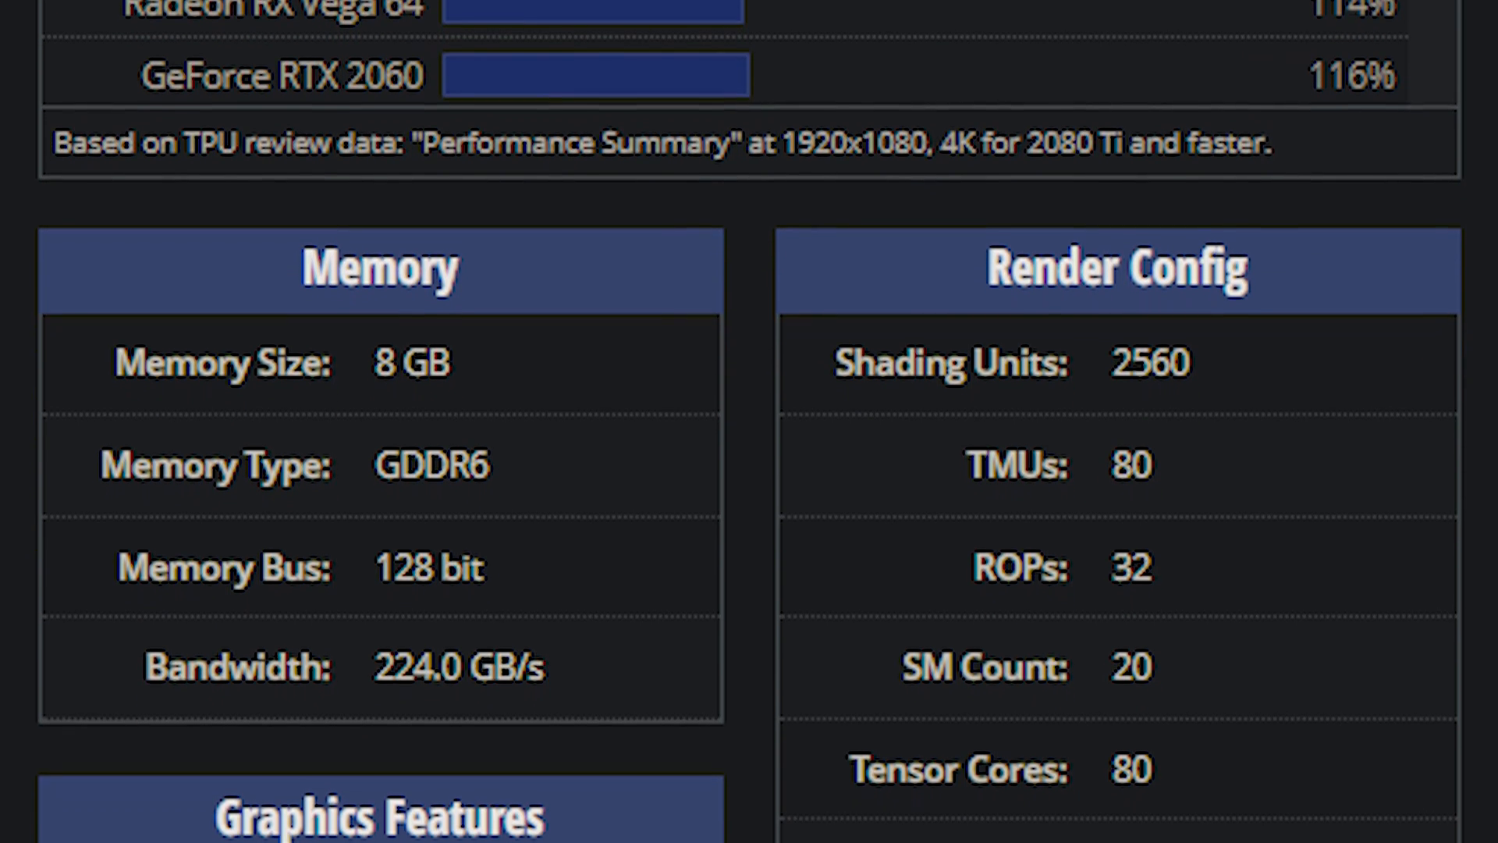
scroll(down, 3)
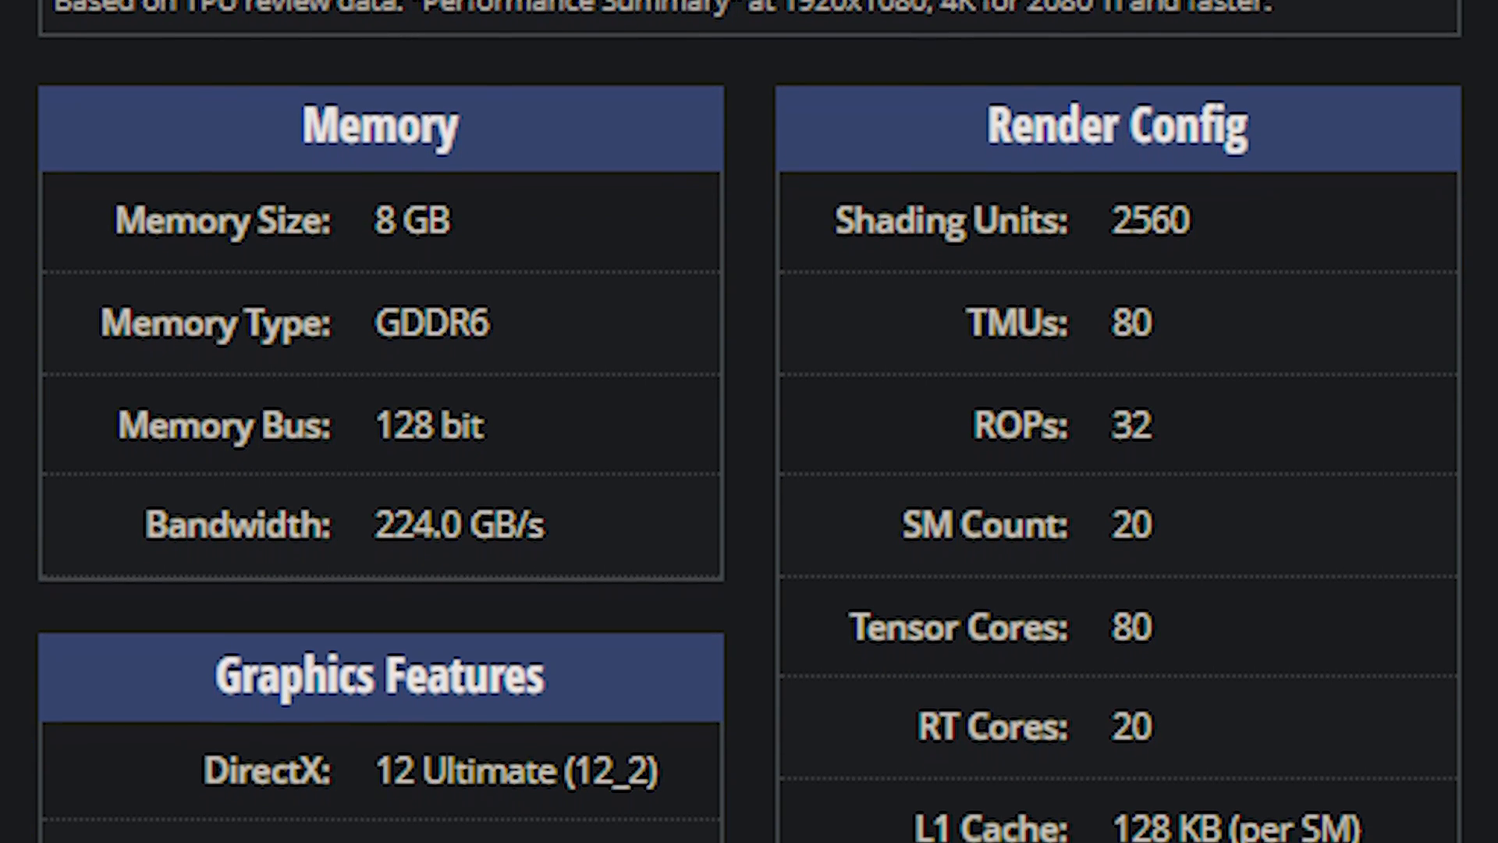
scroll(down, 3)
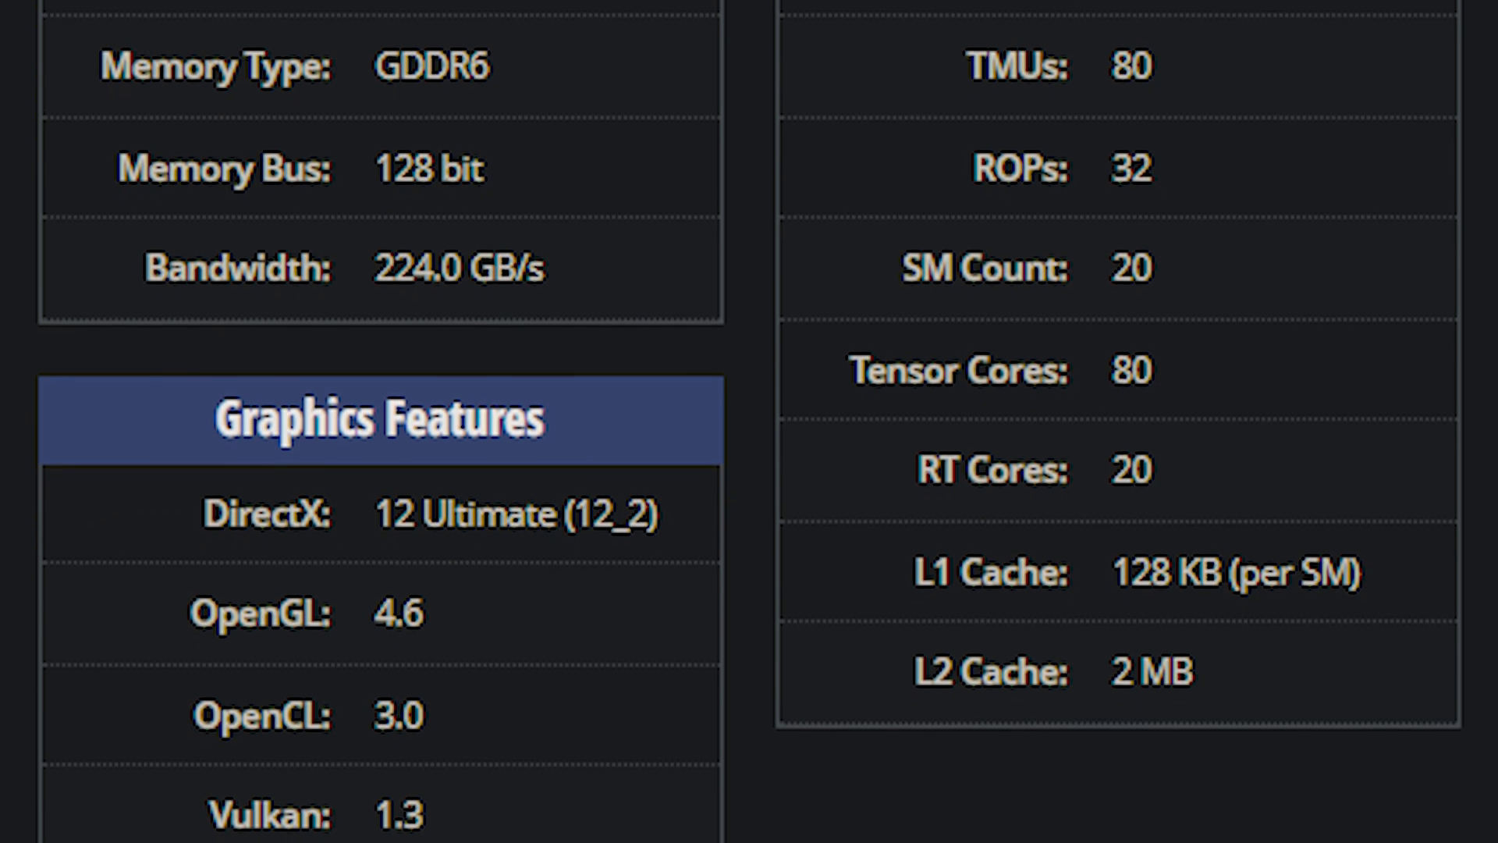
scroll(down, 3)
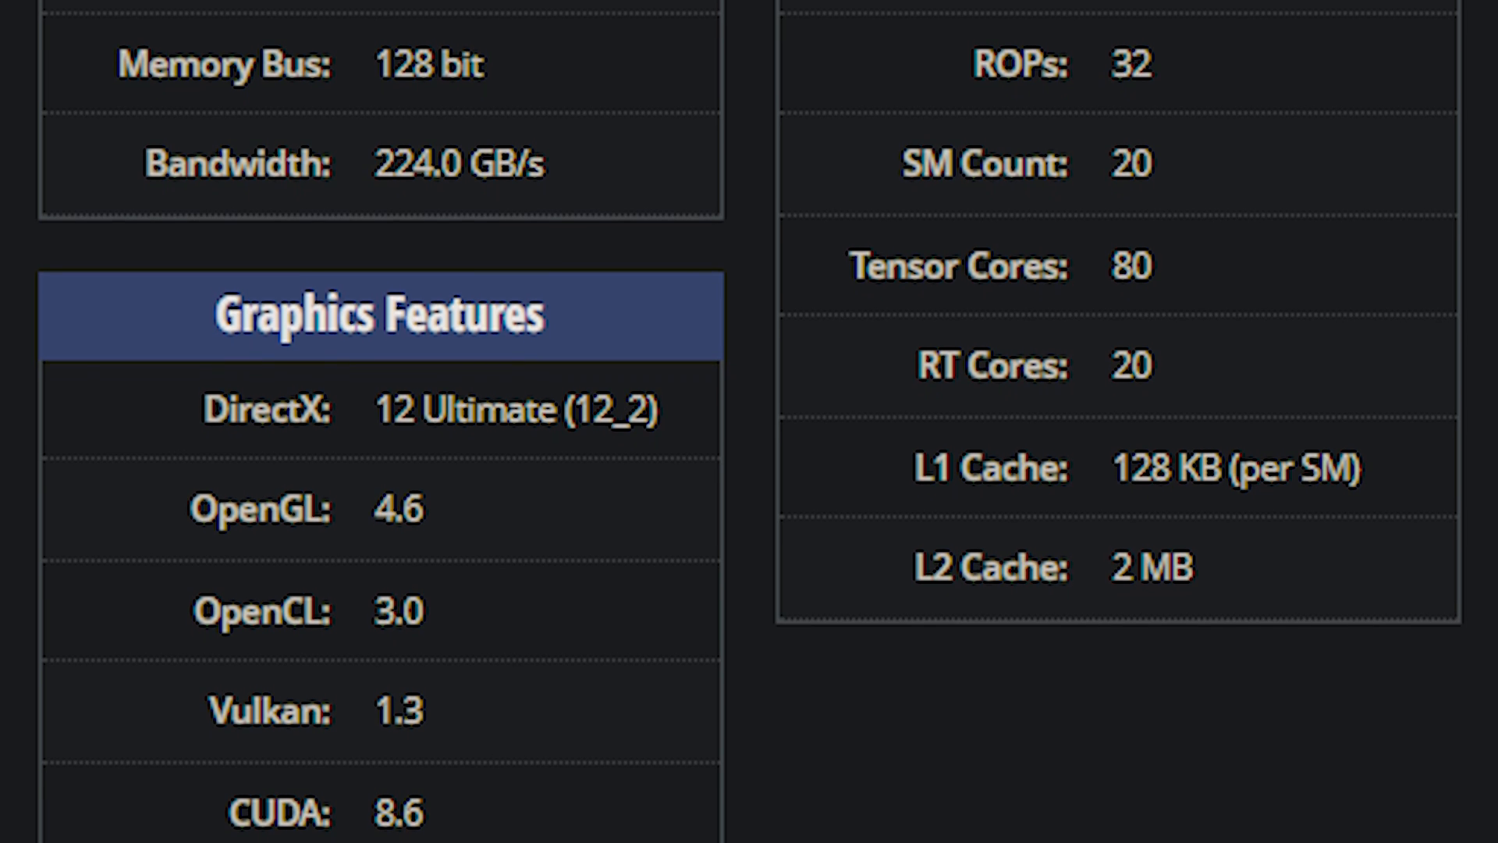
scroll(down, 3)
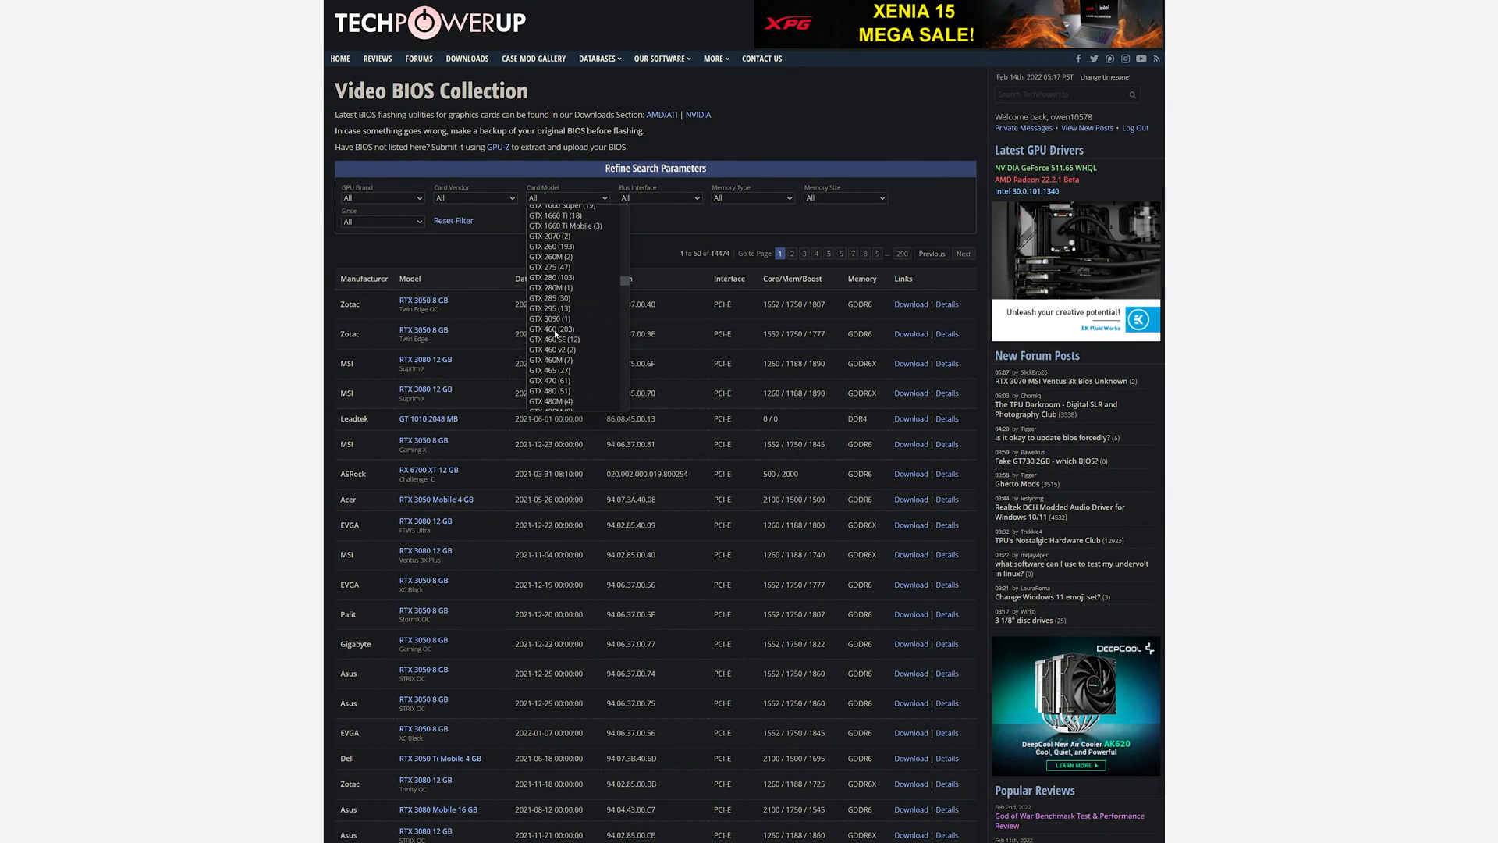
scroll(down, 3)
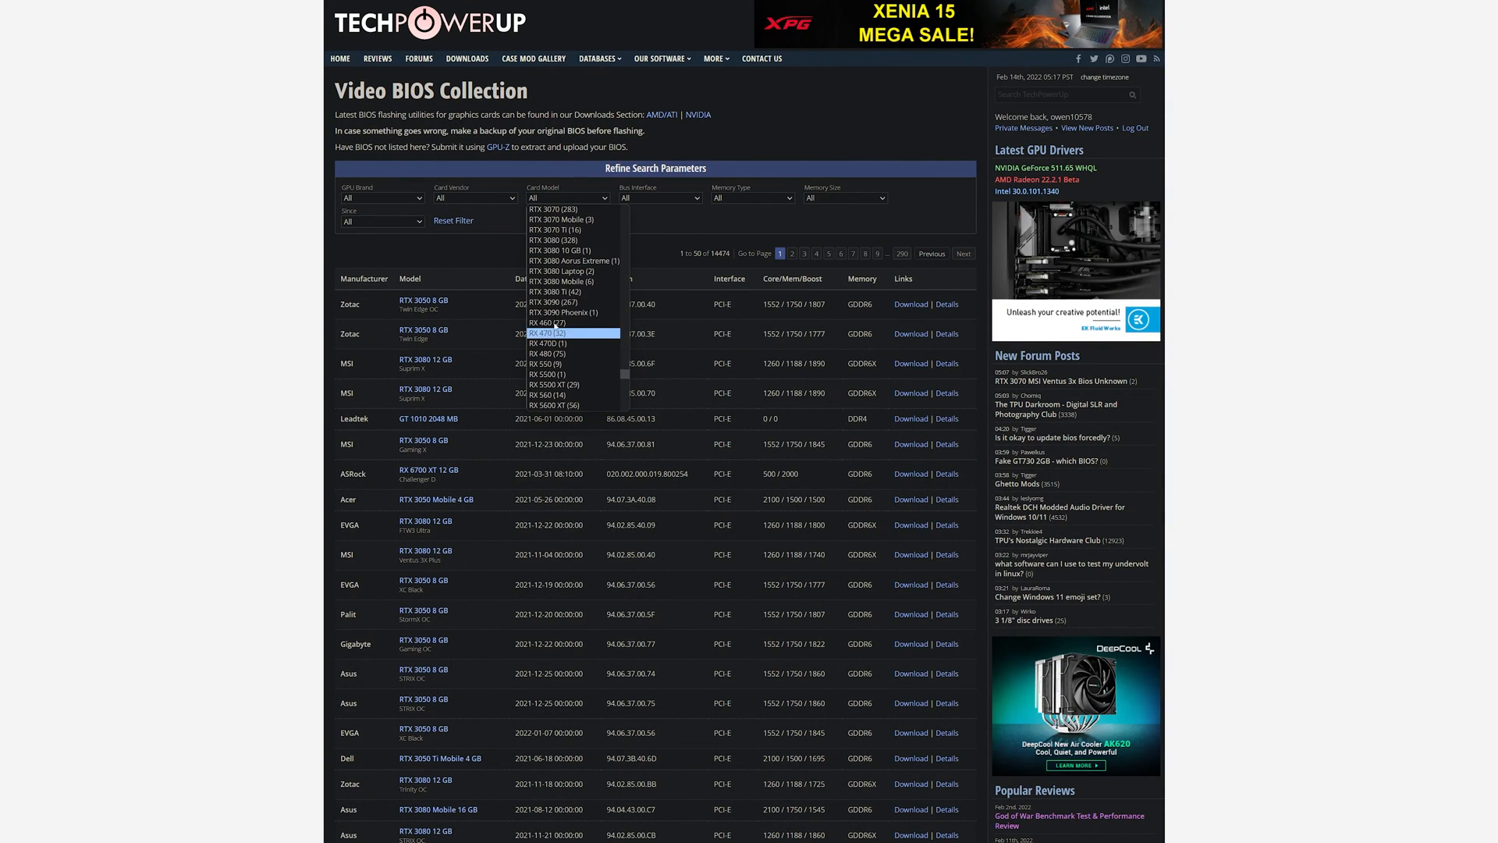
mouse_move(558, 291)
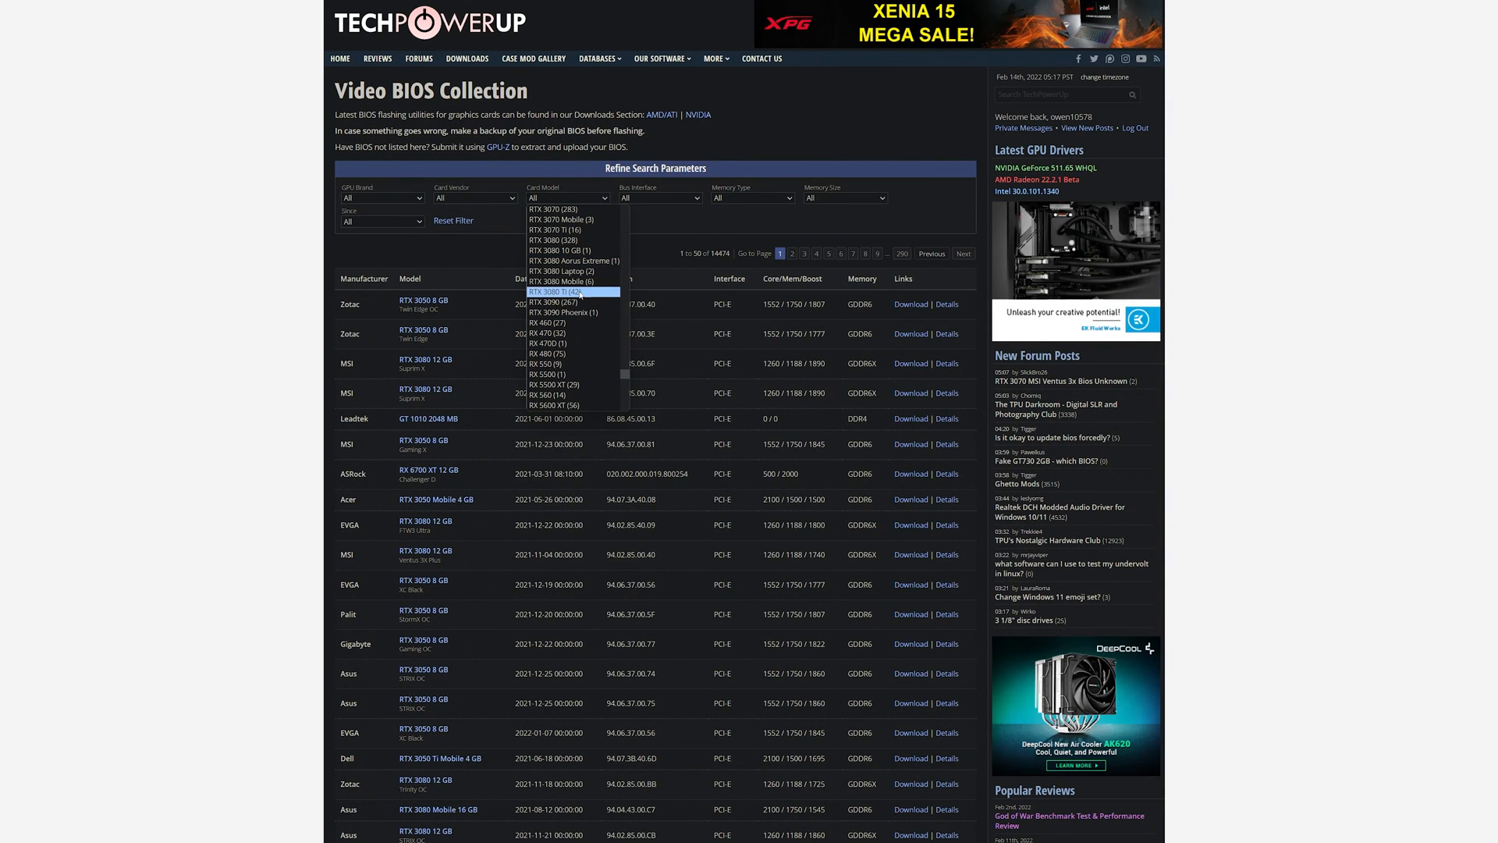
click(558, 291)
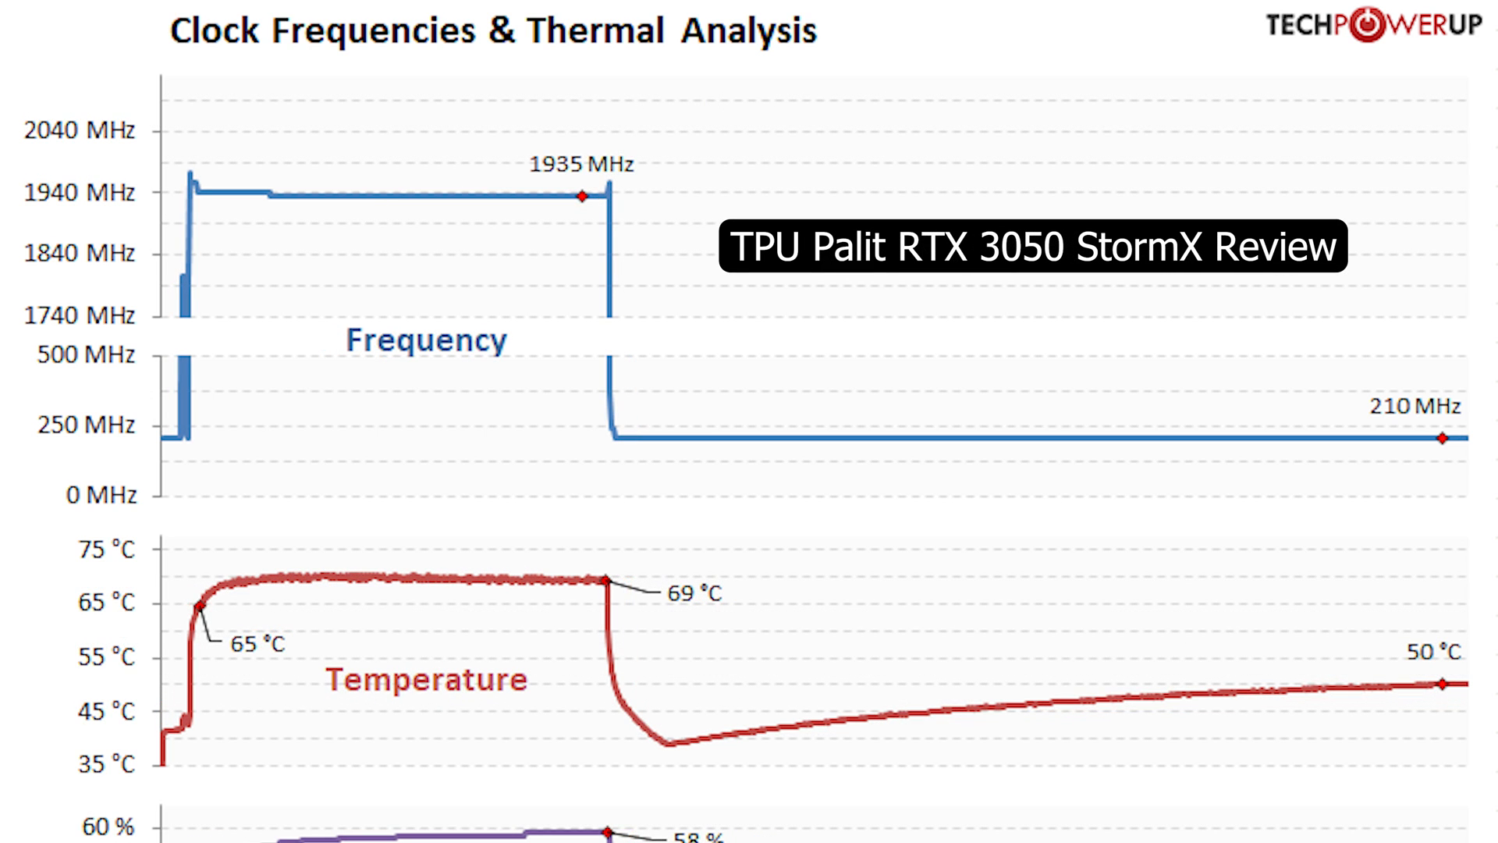
Scroll the EVGA RTX 3050 XC thermal chart down to the fan, voltage and GPU load graphs.
scroll(down, 3)
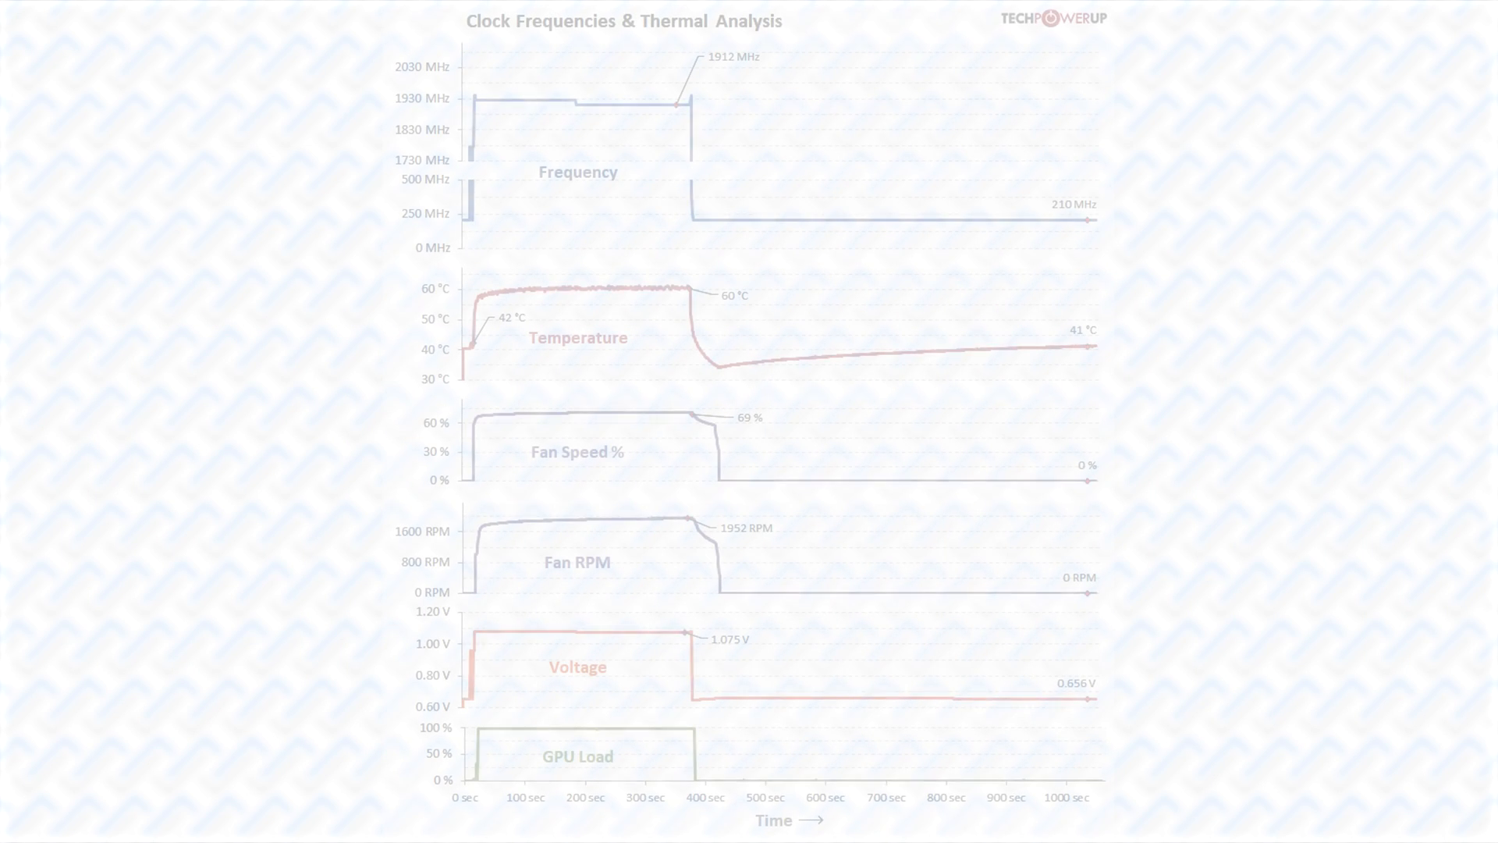
scroll(down, 3)
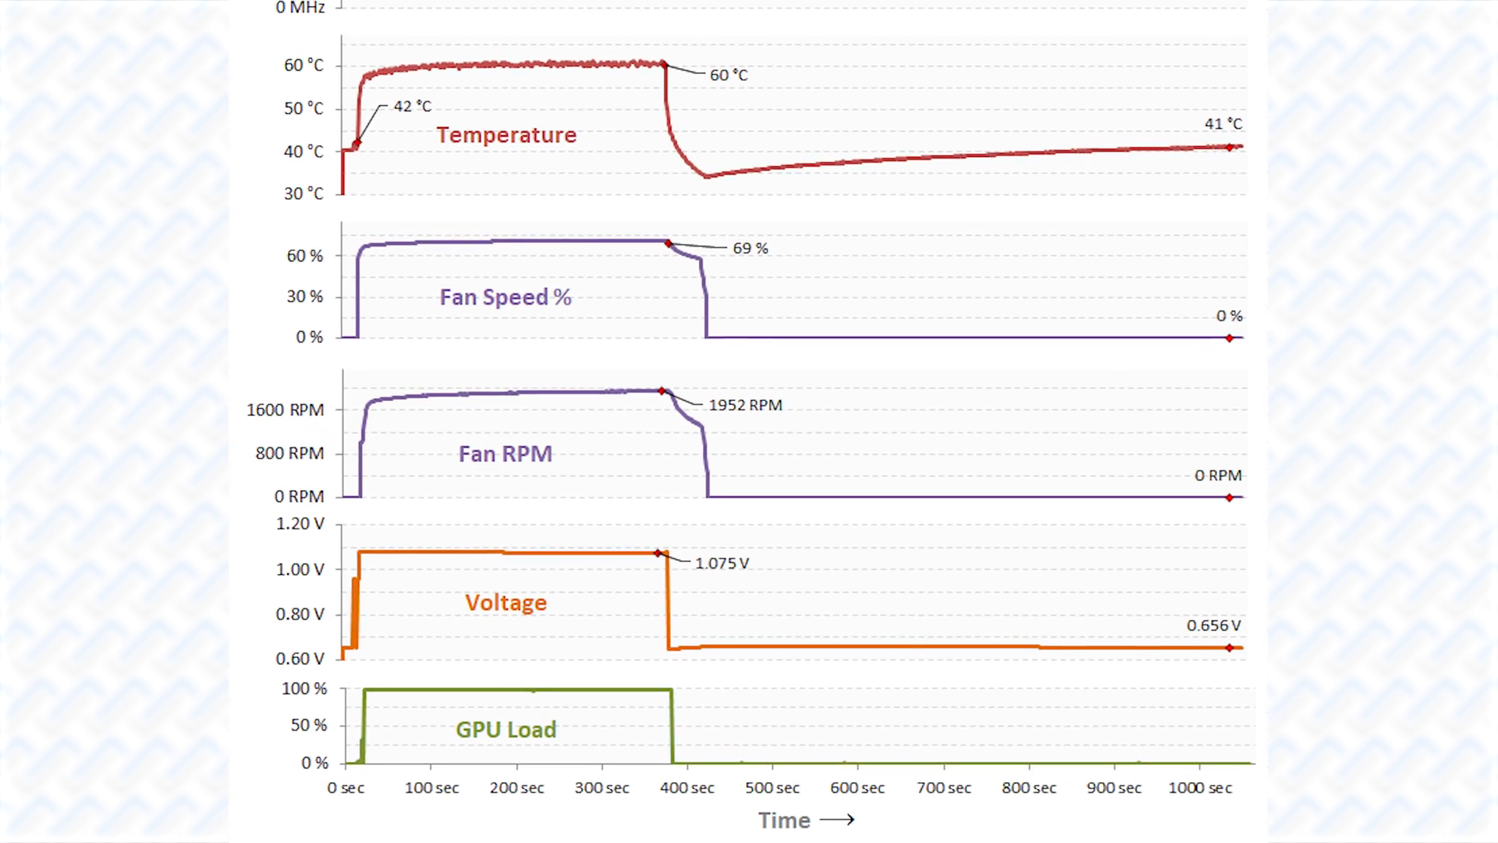
scroll(down, 3)
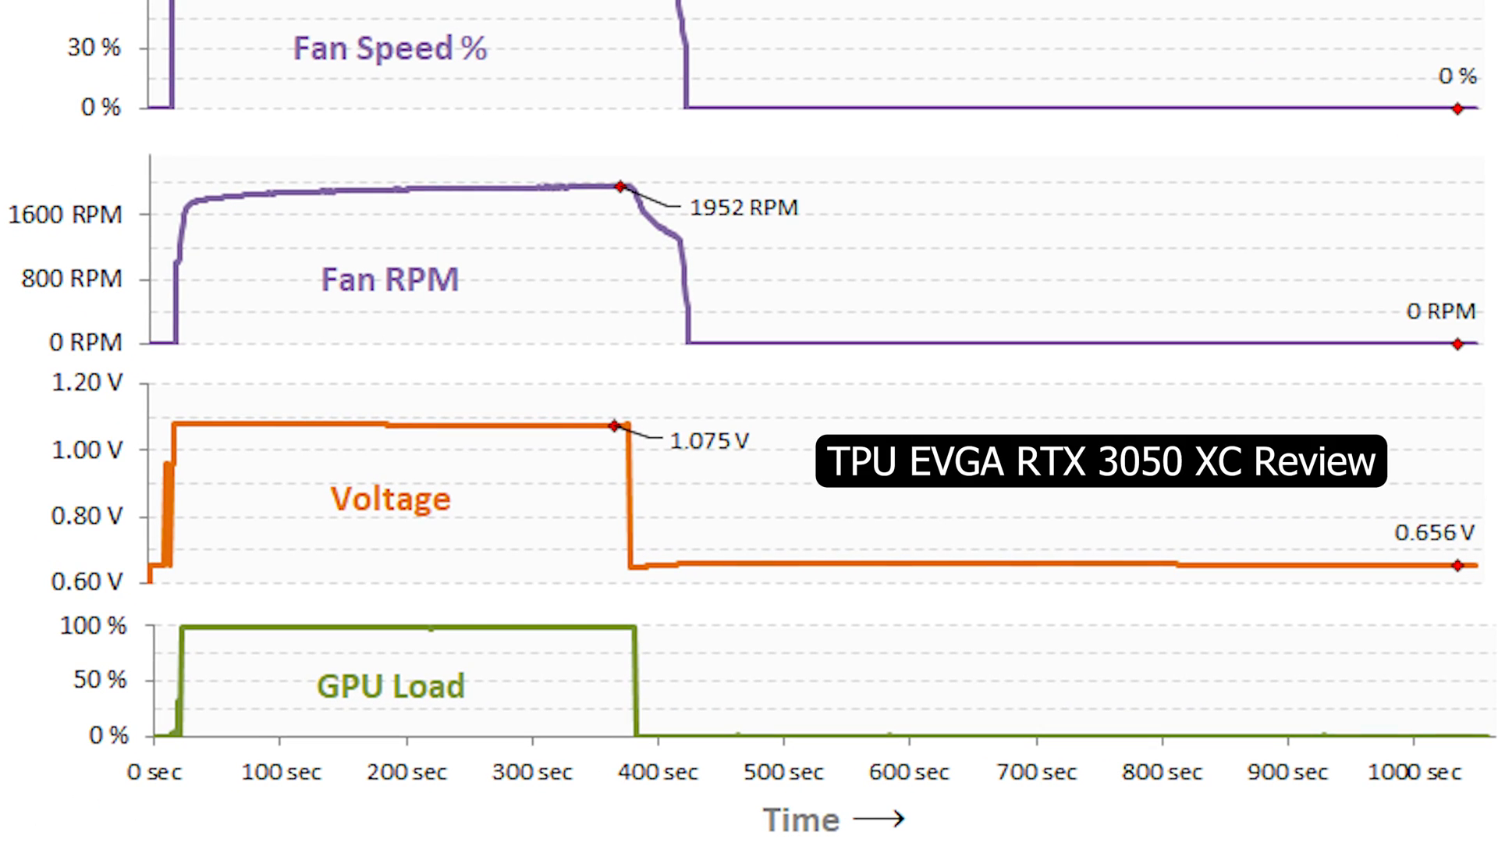